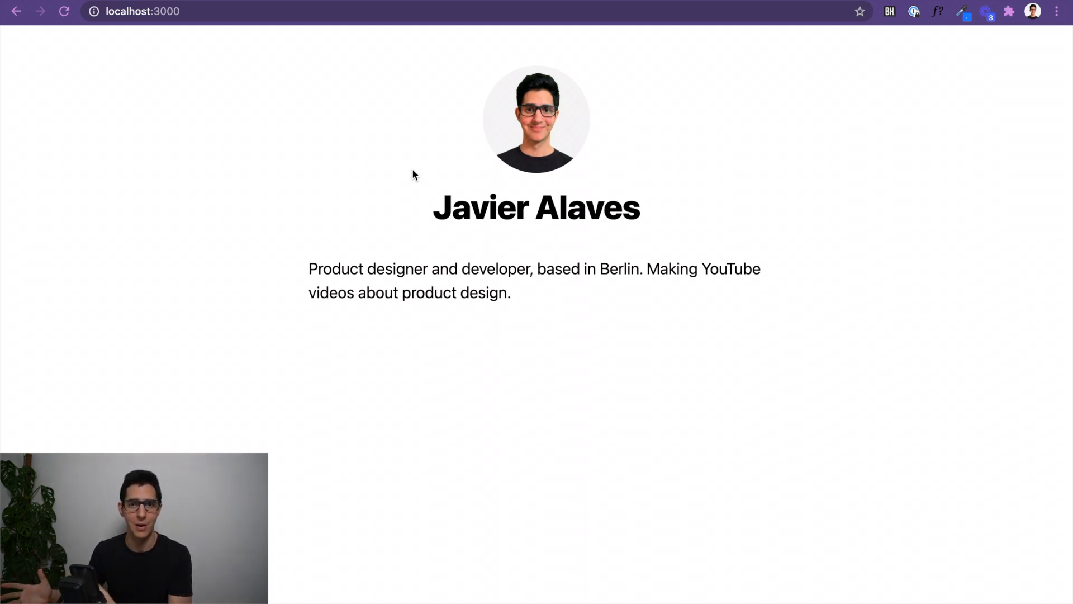
mouse_move(374, 173)
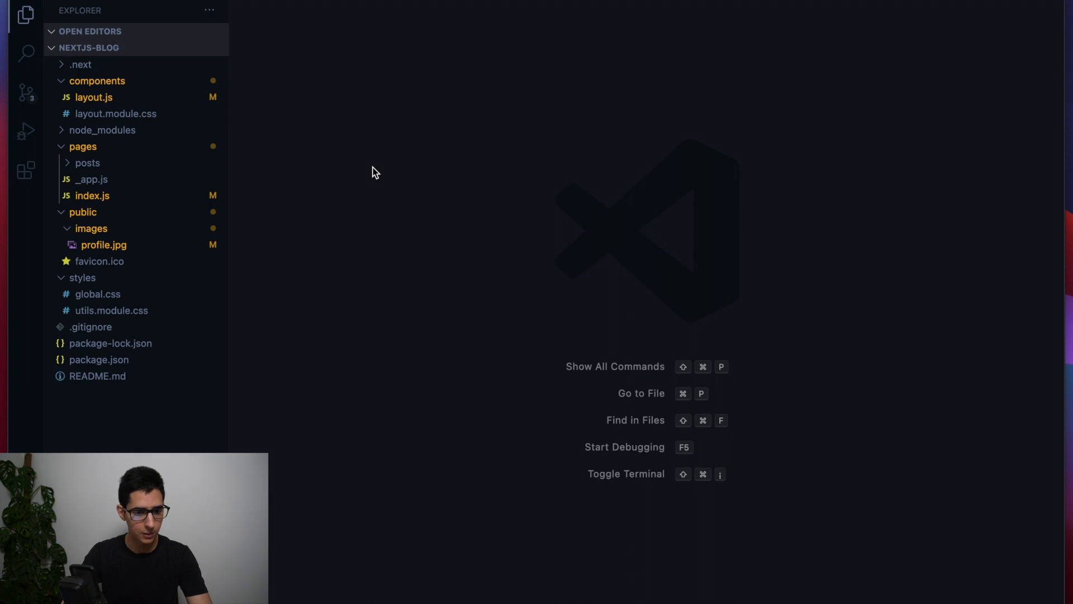
mouse_move(181, 52)
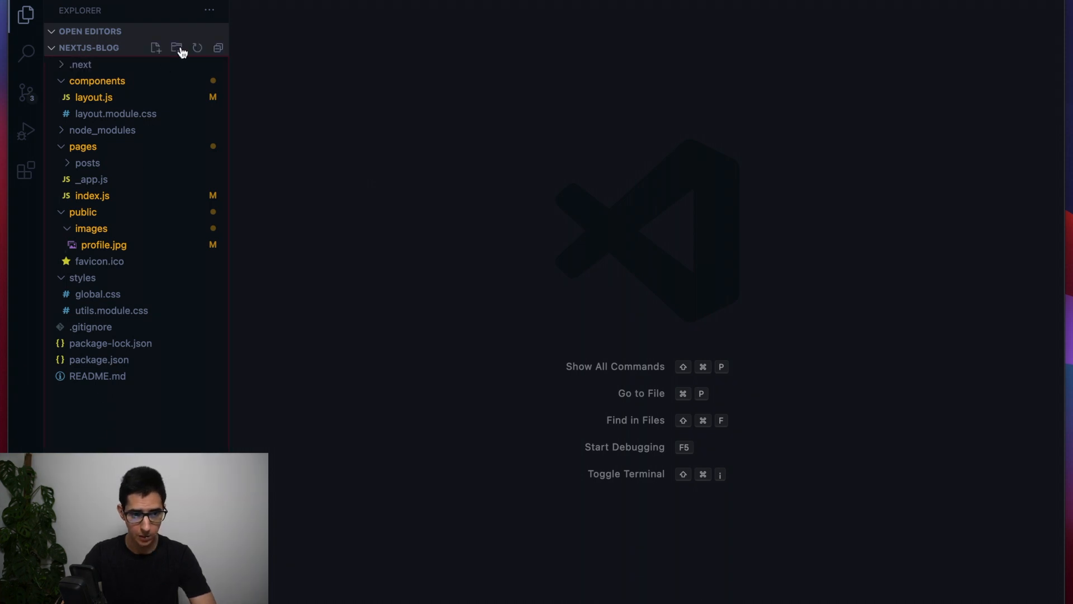
Step: Create a new top-level folder named posts in the nextjs-blog project
left_click(175, 47)
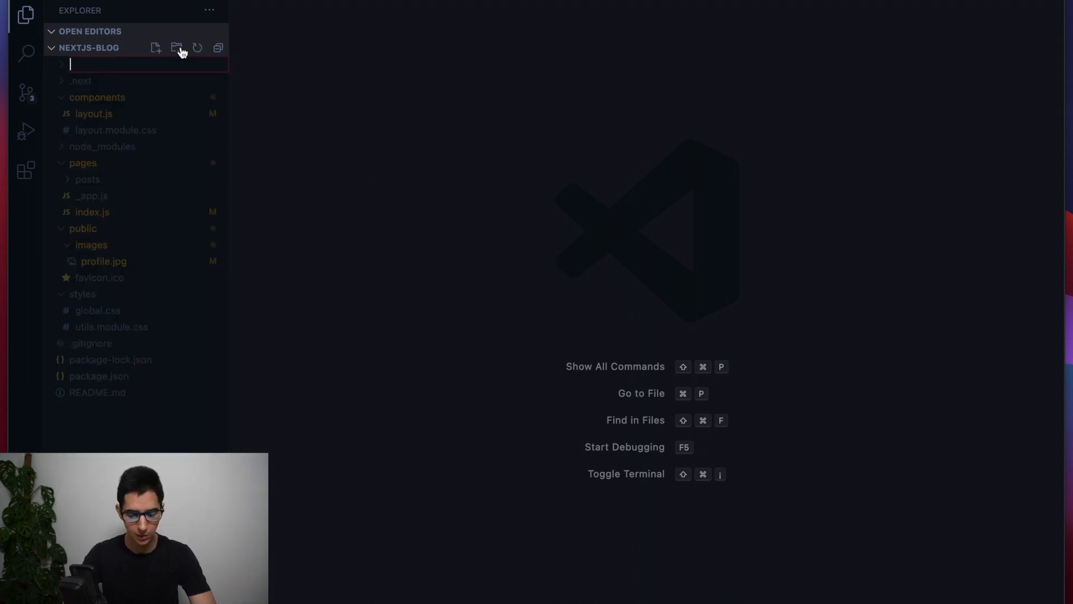
type("posts")
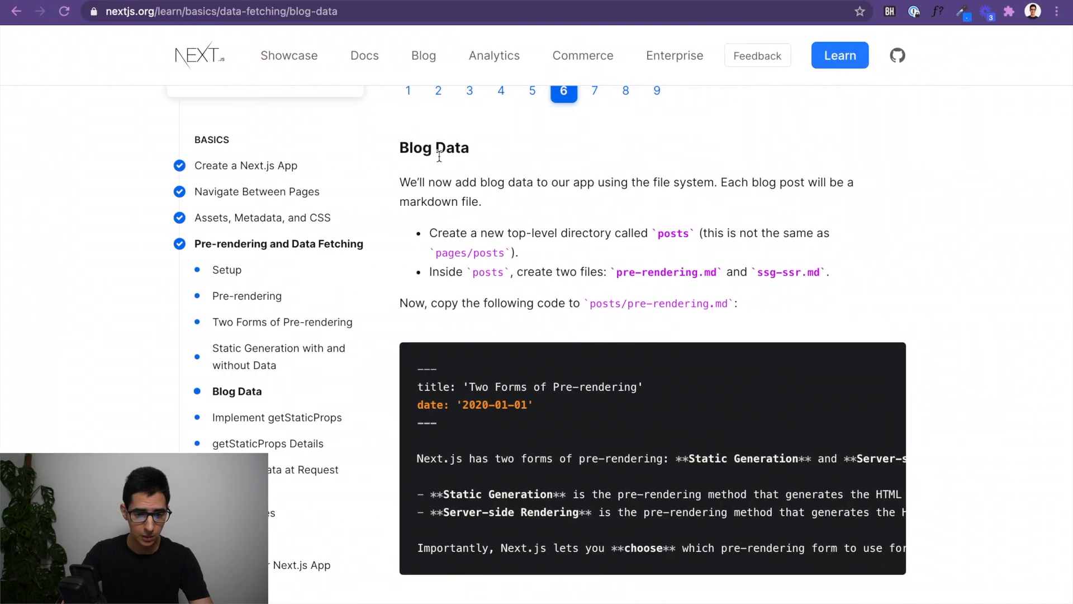
mouse_move(481, 205)
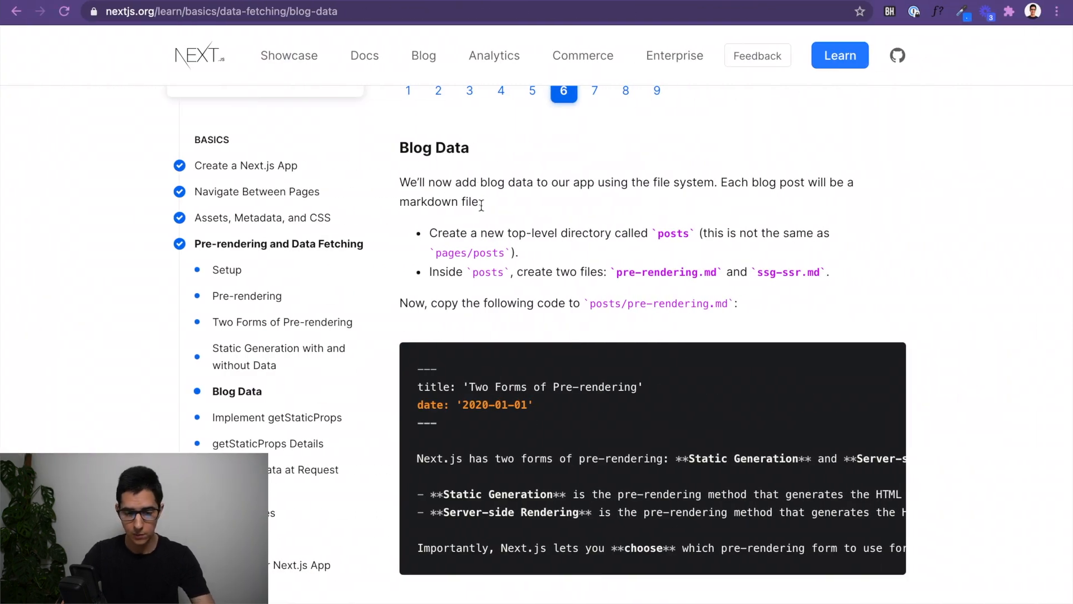
Step: Scroll the Blog Data lesson down to the pre-rendering.md code block
scroll("down", 3)
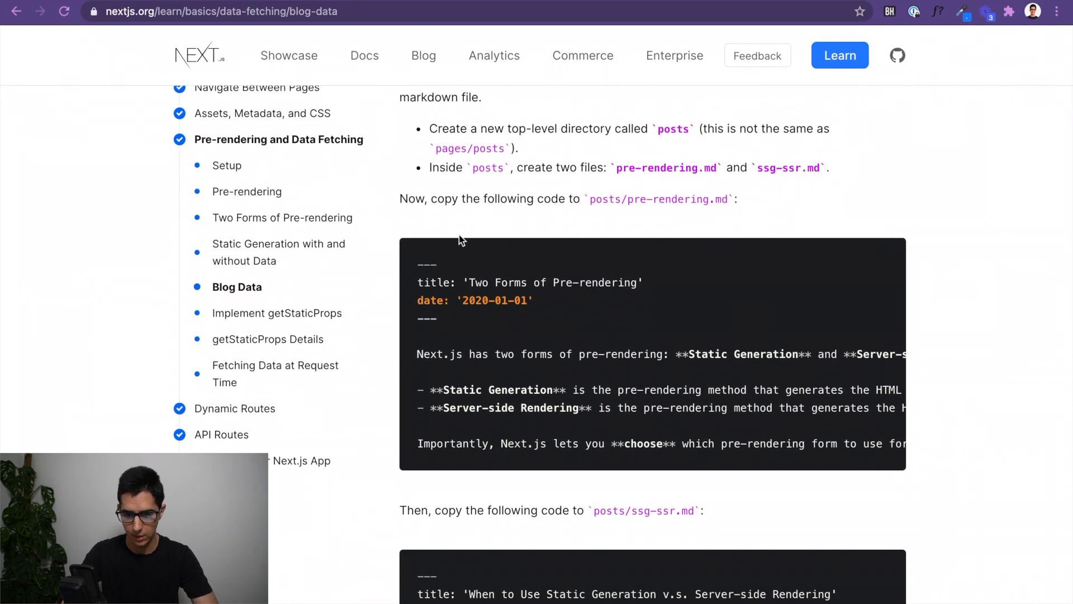
scroll("down", 3)
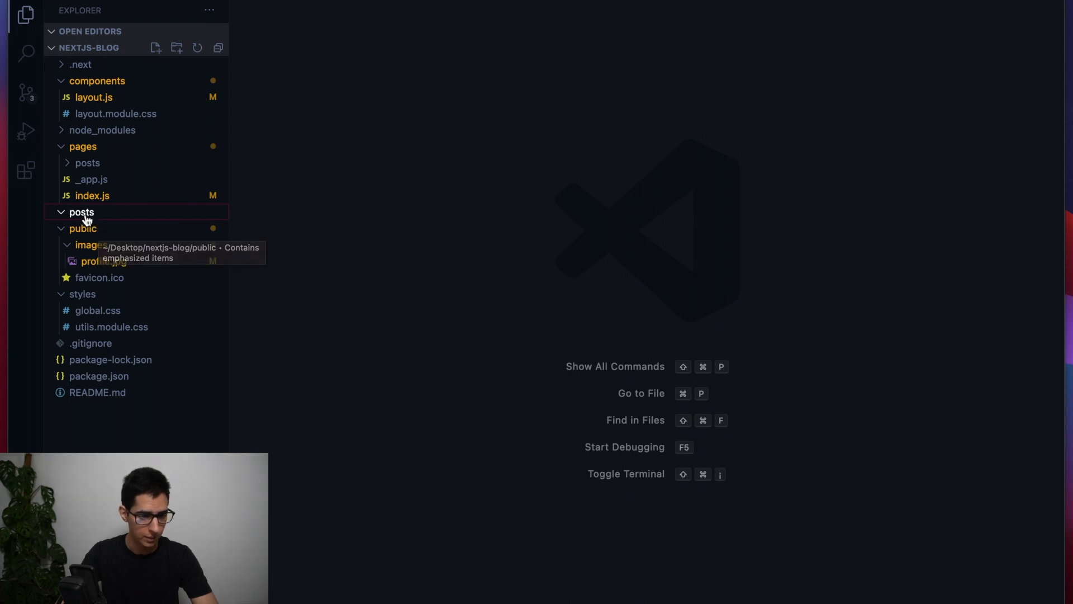
Step: Create a new file pre-rendering.md inside the posts folder
right_click(80, 212)
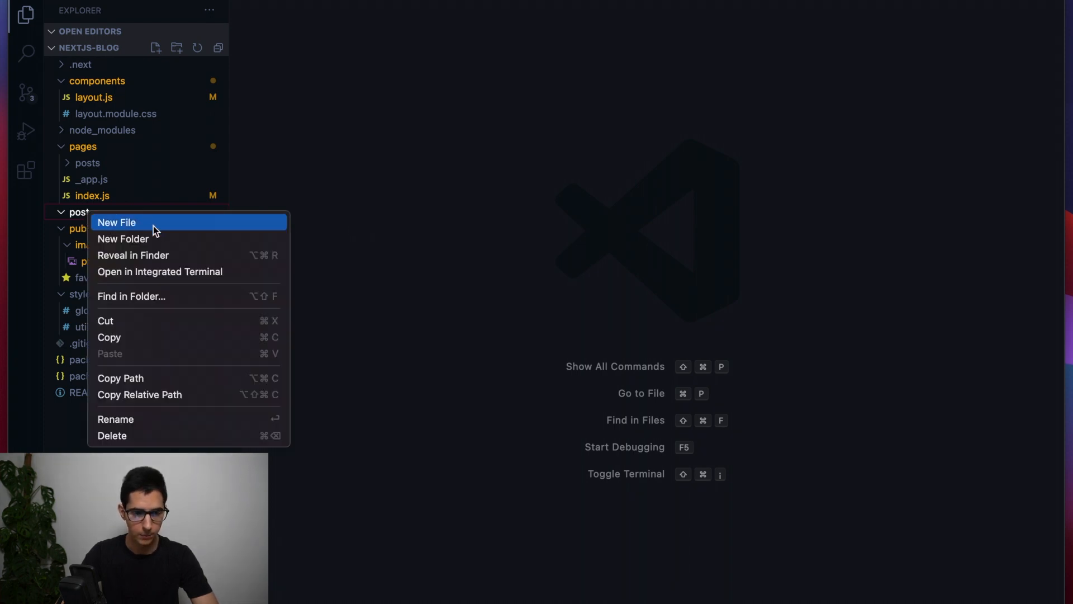
left_click(116, 222)
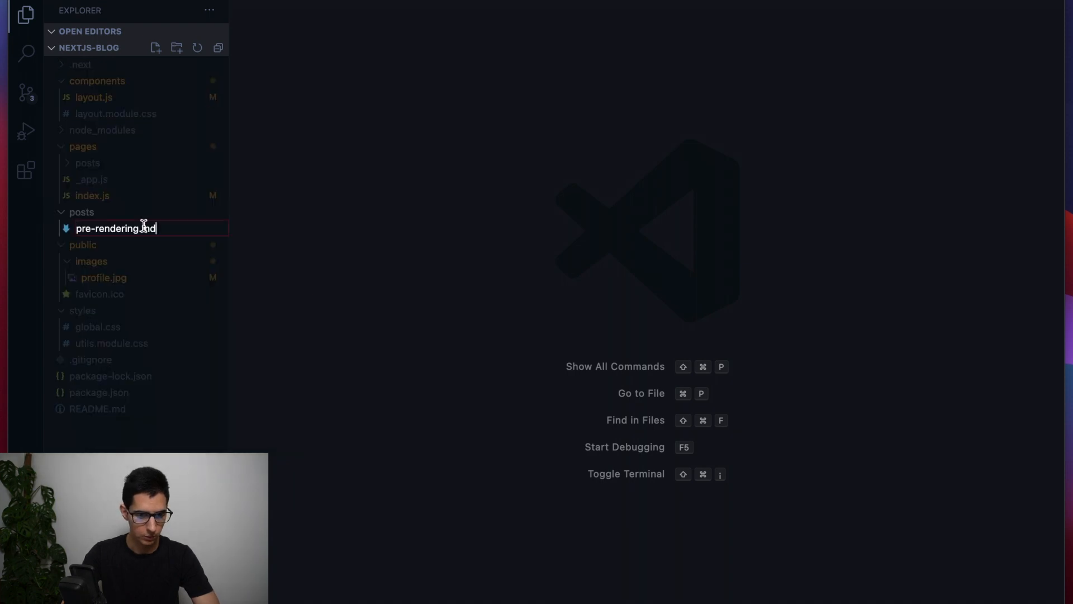
key("Enter")
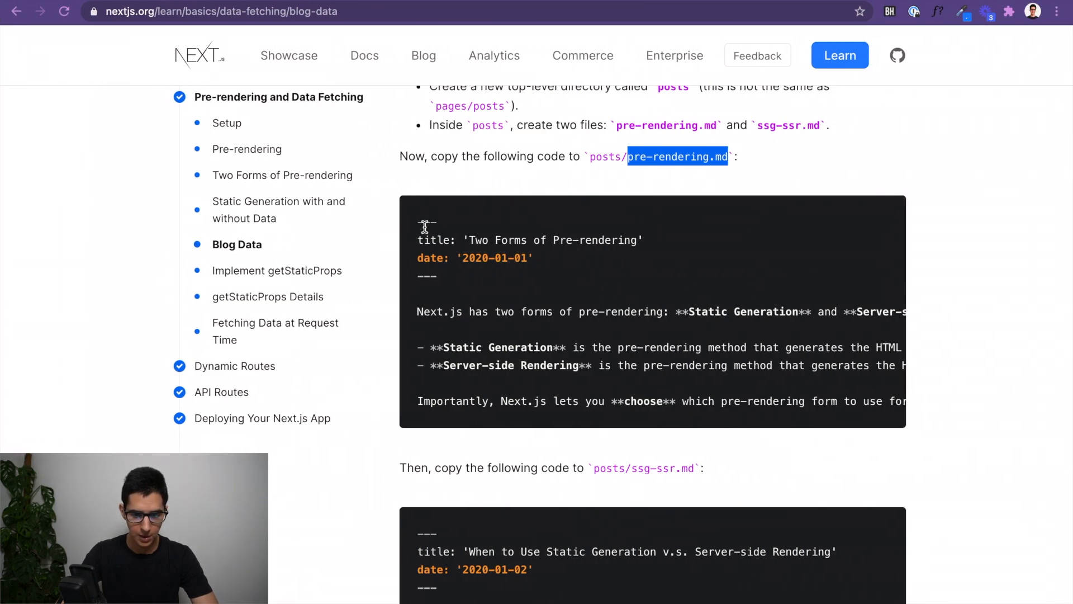
Step: Copy the 'Two Forms of Pre-rendering' markdown from the lesson into pre-rendering.md
left_click_drag(424, 225, 890, 400)
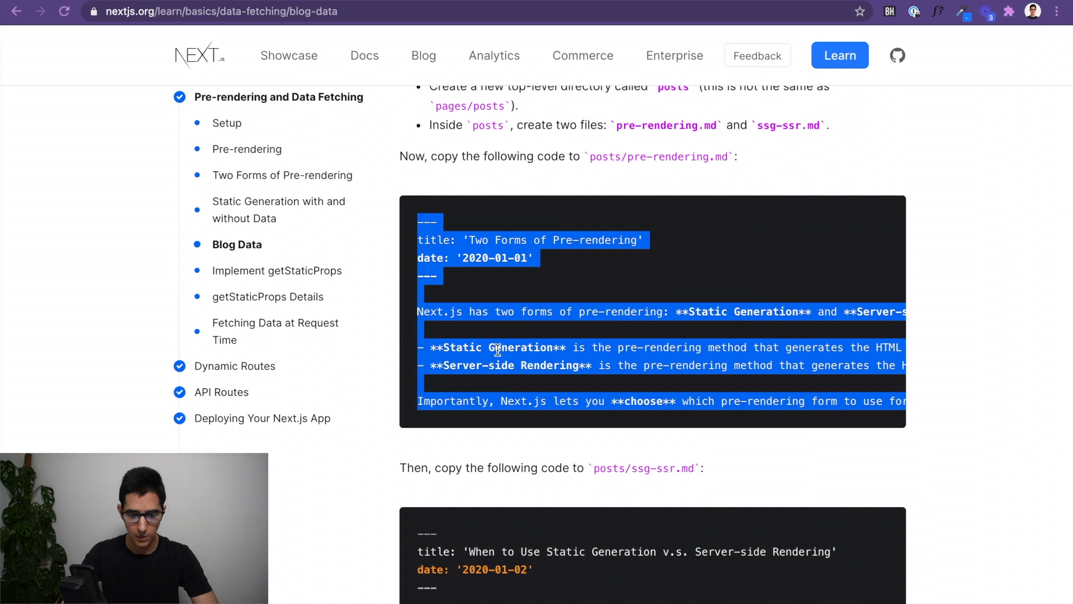
scroll("down", 3)
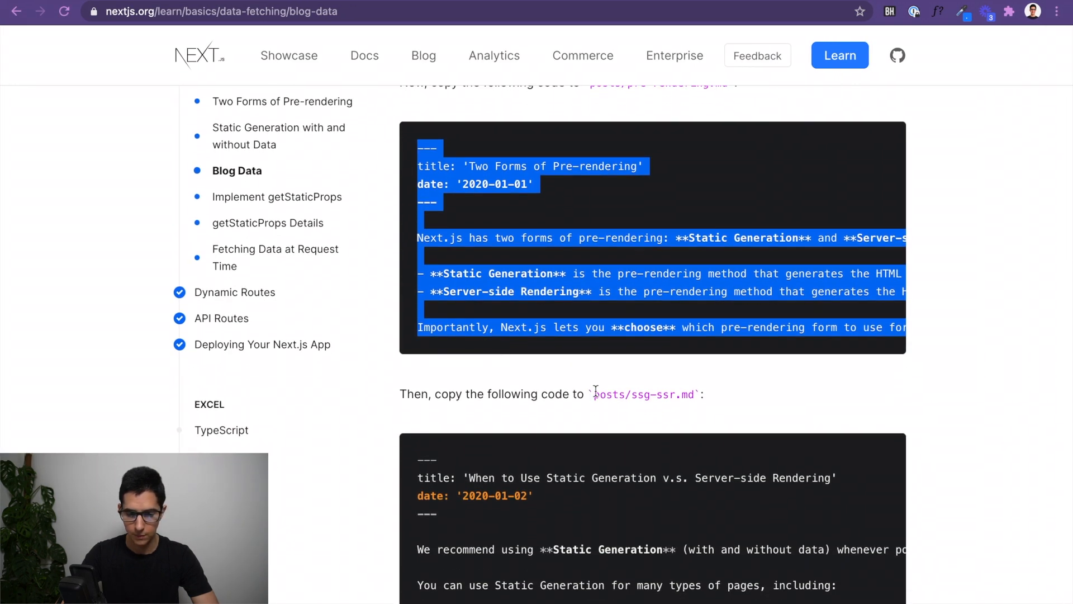
double_click(638, 394)
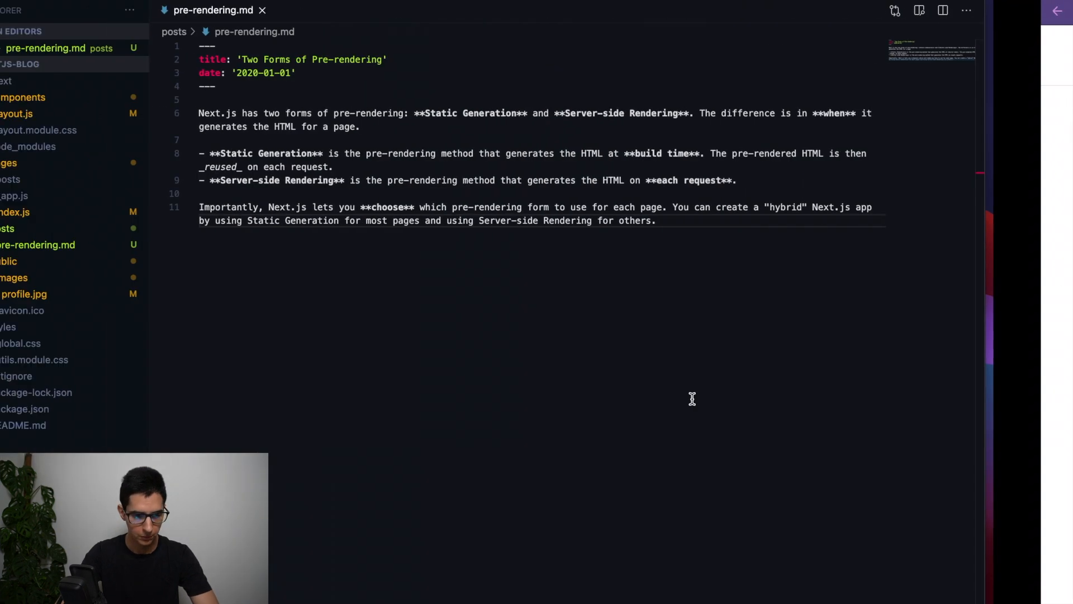
Step: Add a second new file, ssg-ssr.md, to the posts folder
right_click(81, 228)
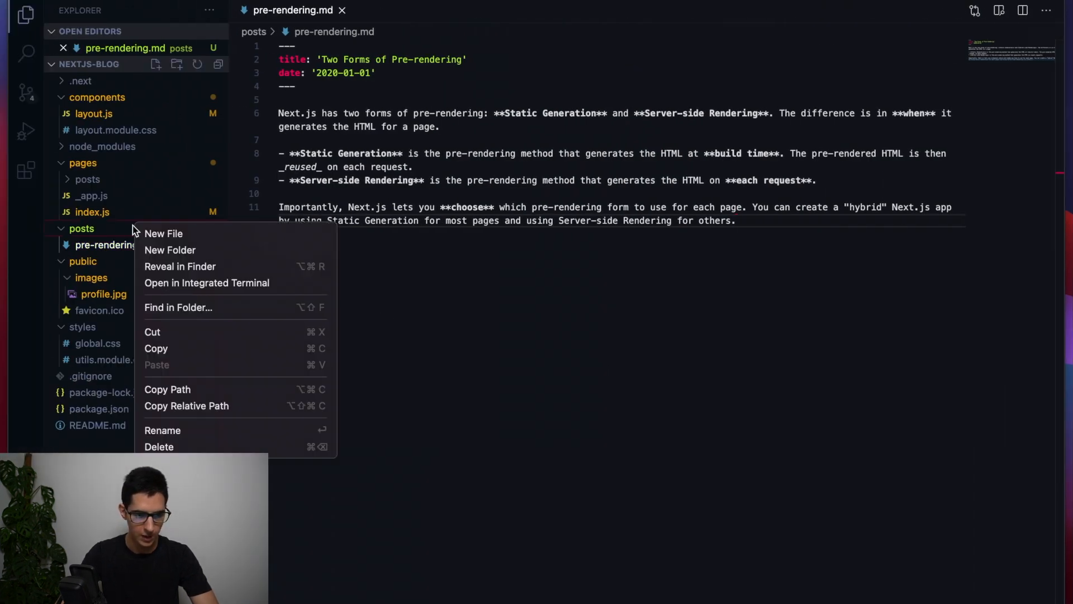
left_click(164, 234)
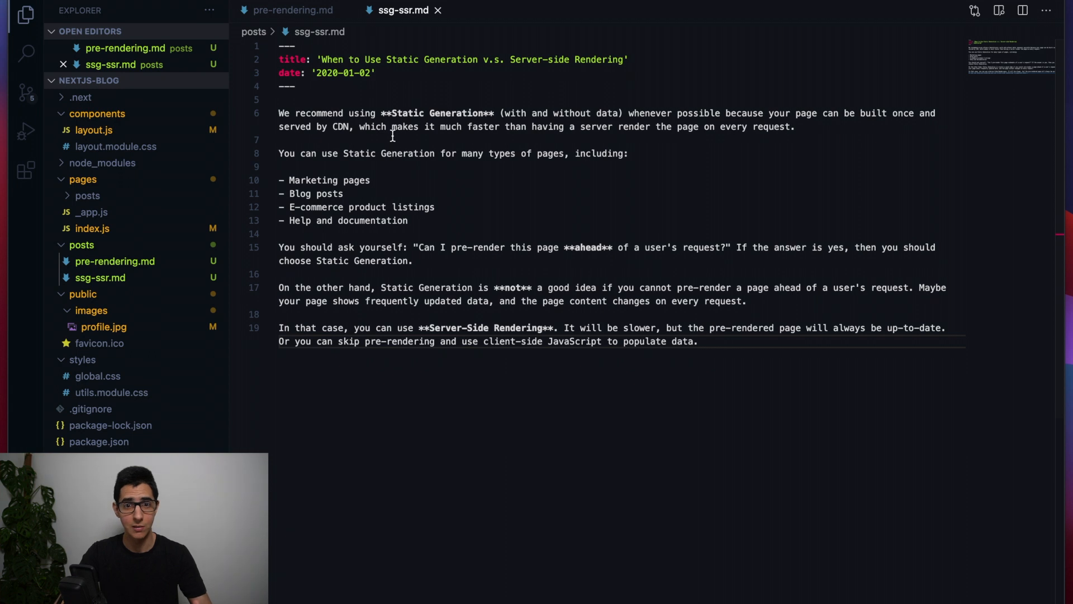
mouse_move(402, 188)
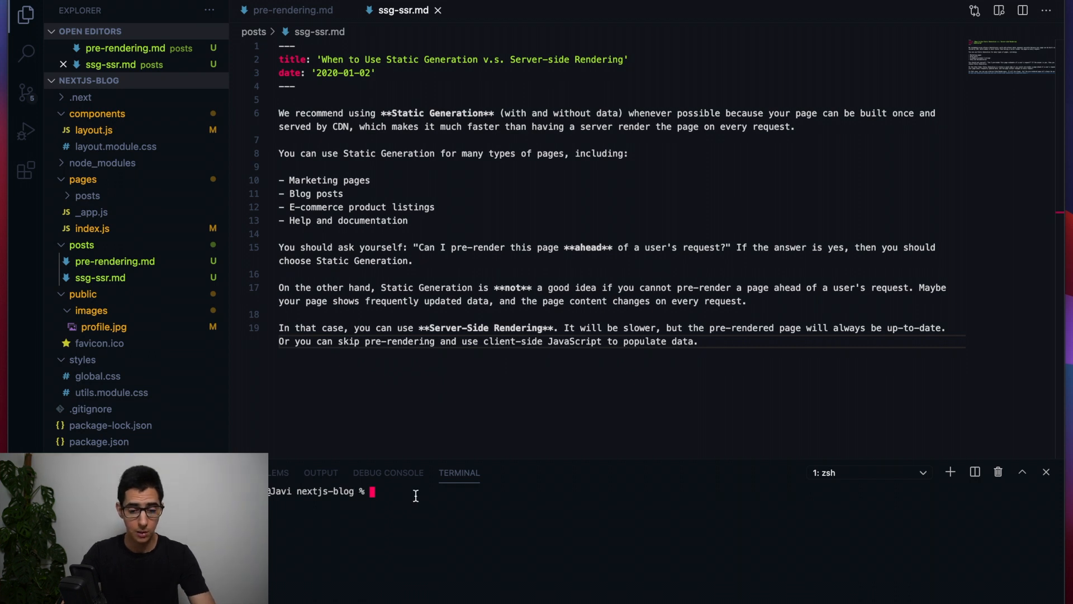
Step: Run npm install gray-matter in the integrated terminal
type("npm install gra")
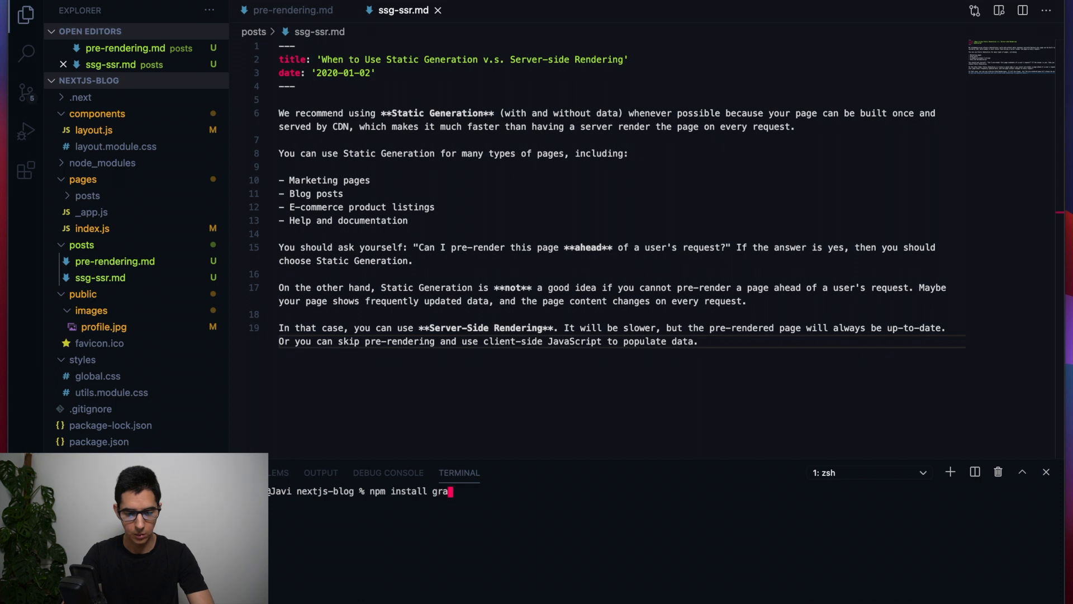
type("y-matter")
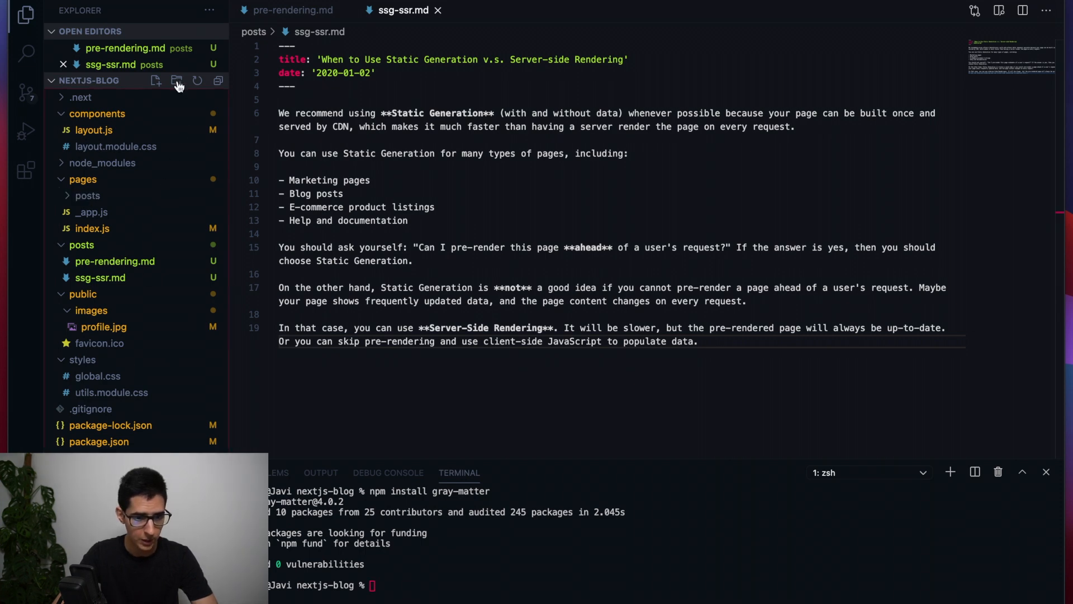
Step: Create a top-level lib folder containing a new posts.js file
left_click(176, 80)
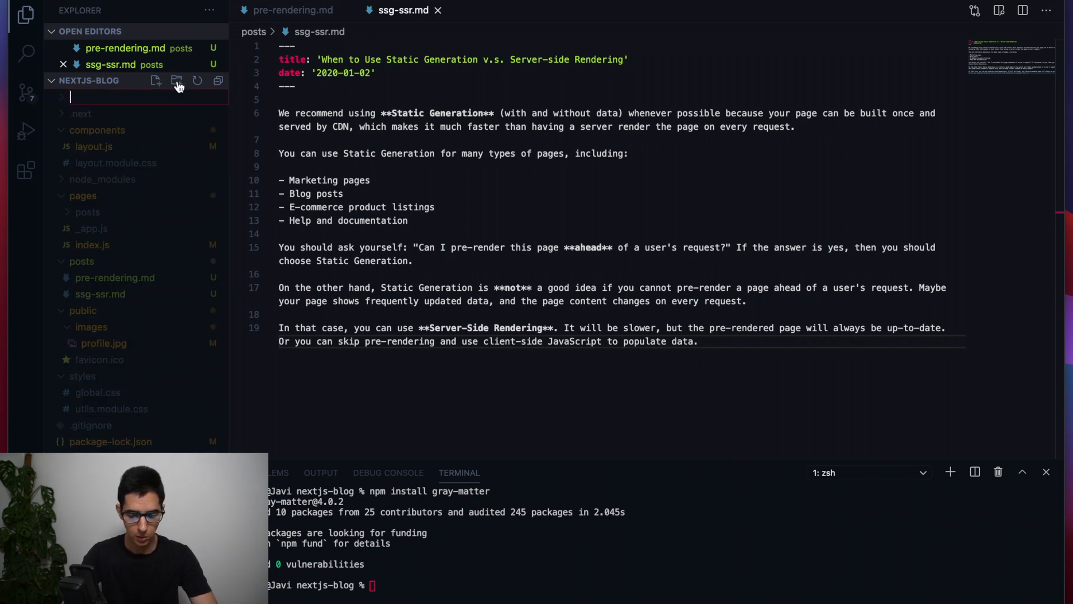
type("lib")
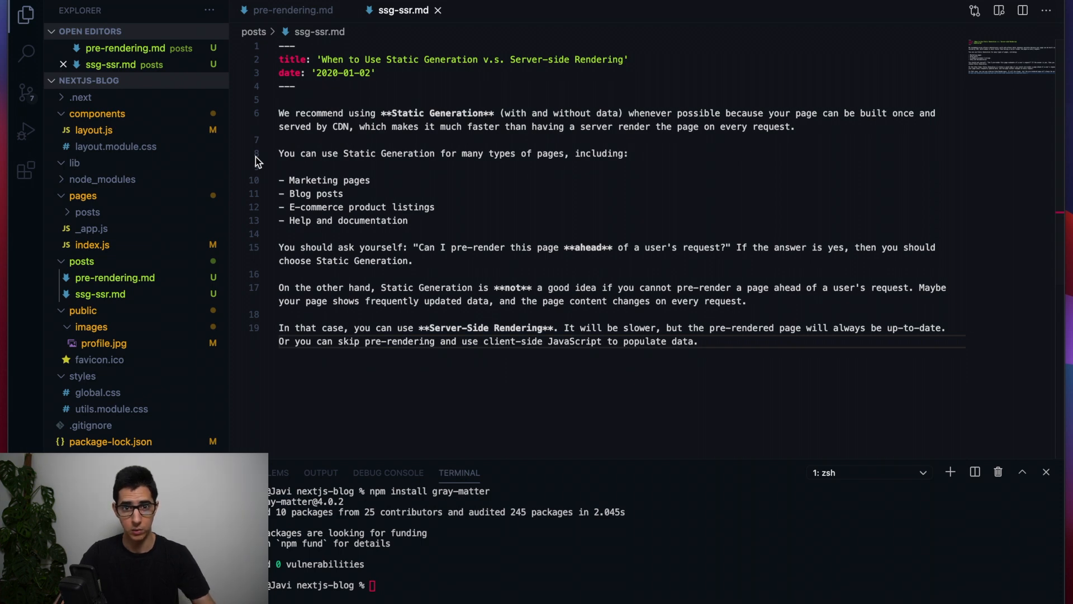
mouse_move(236, 163)
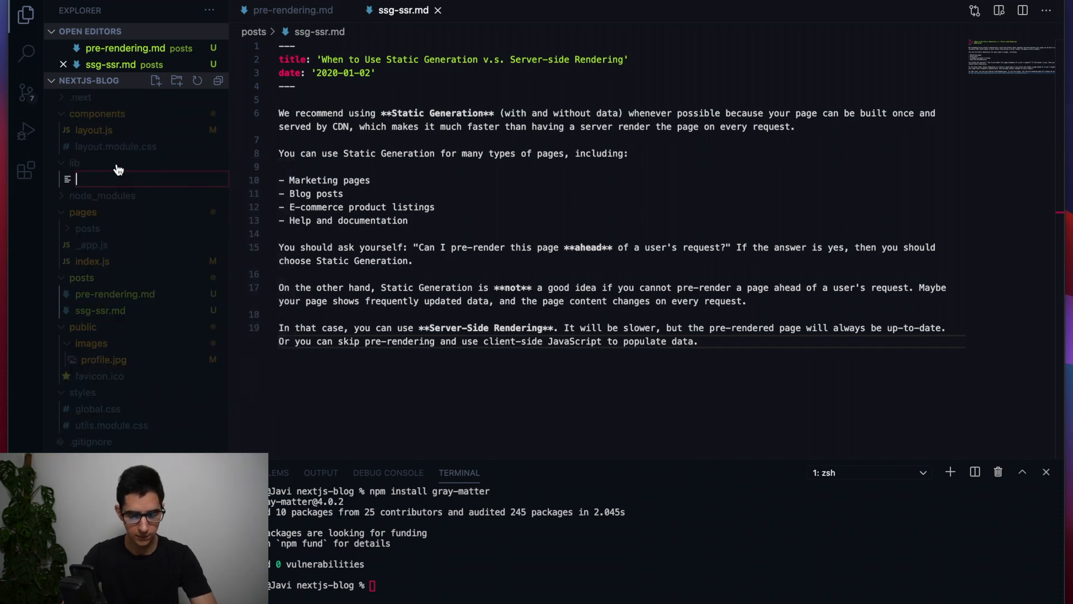
type("posts.")
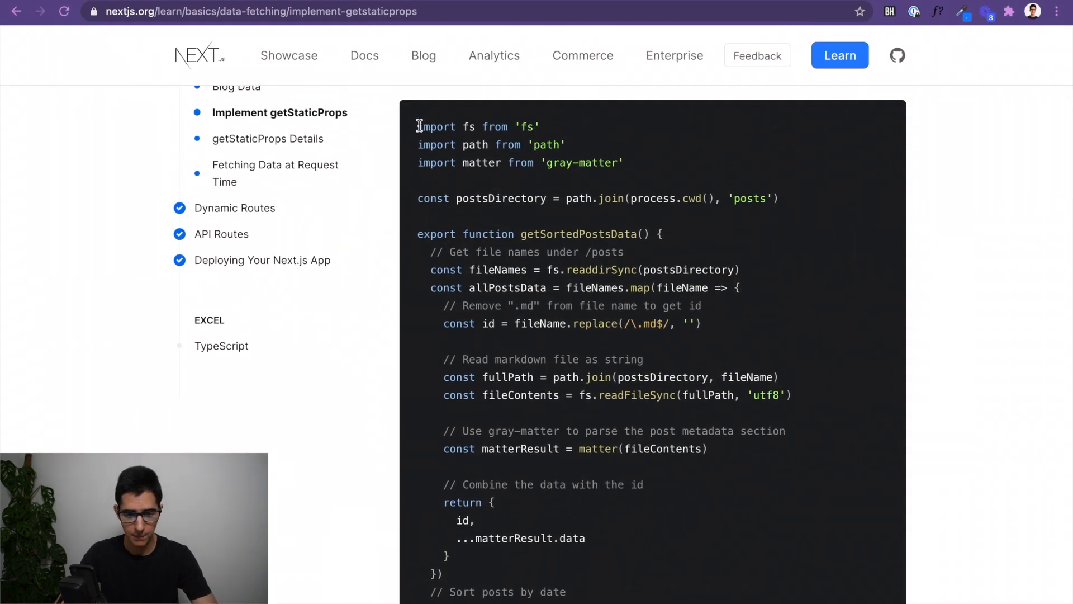
Step: Copy the getSortedPostsData sample code from the docs into lib/posts.js
left_click_drag(418, 125, 618, 502)
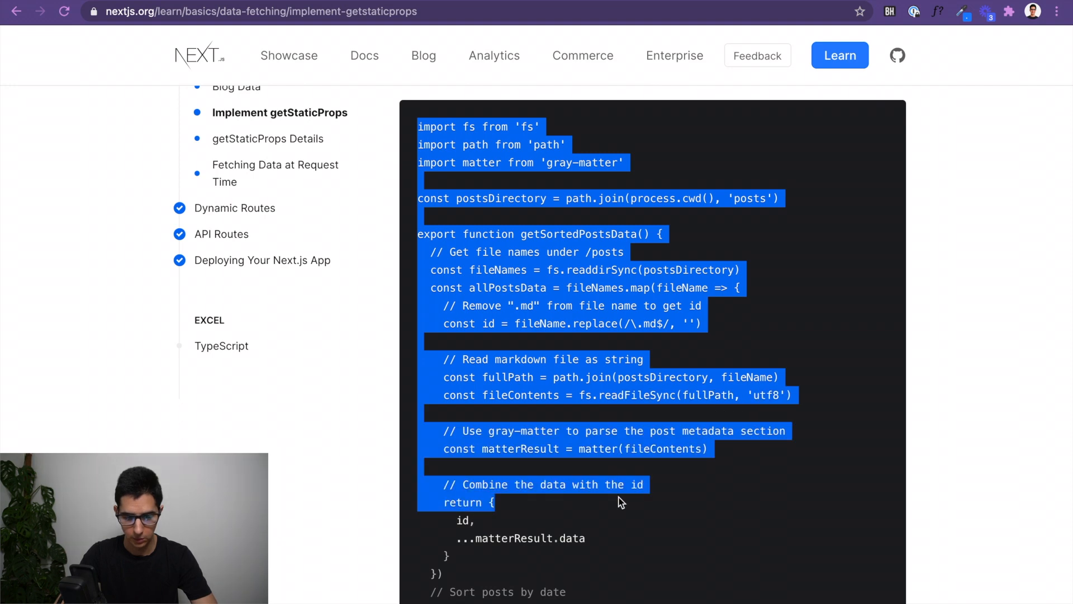
scroll("down", 3)
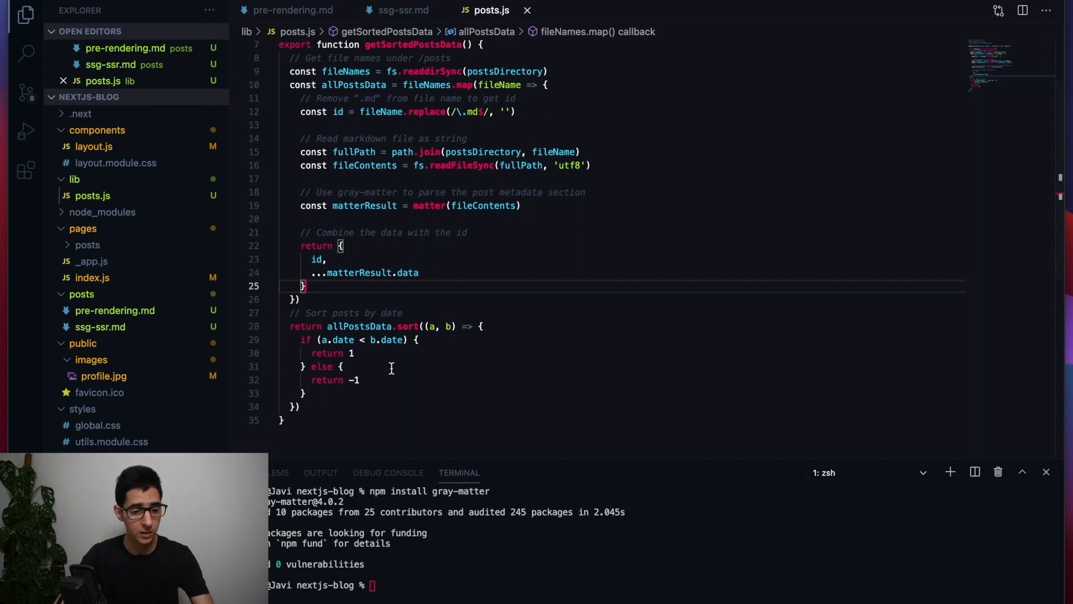
left_click(91, 293)
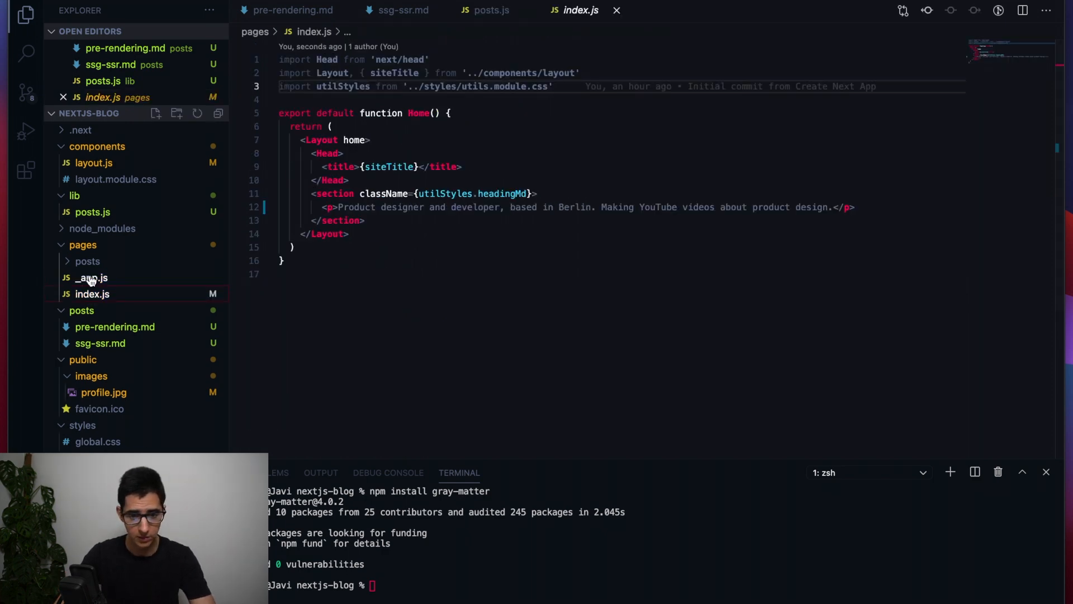
Step: Add "import { getSortedPostsData } from '../lib/posts'" to pages/index.js and save
key("Enter")
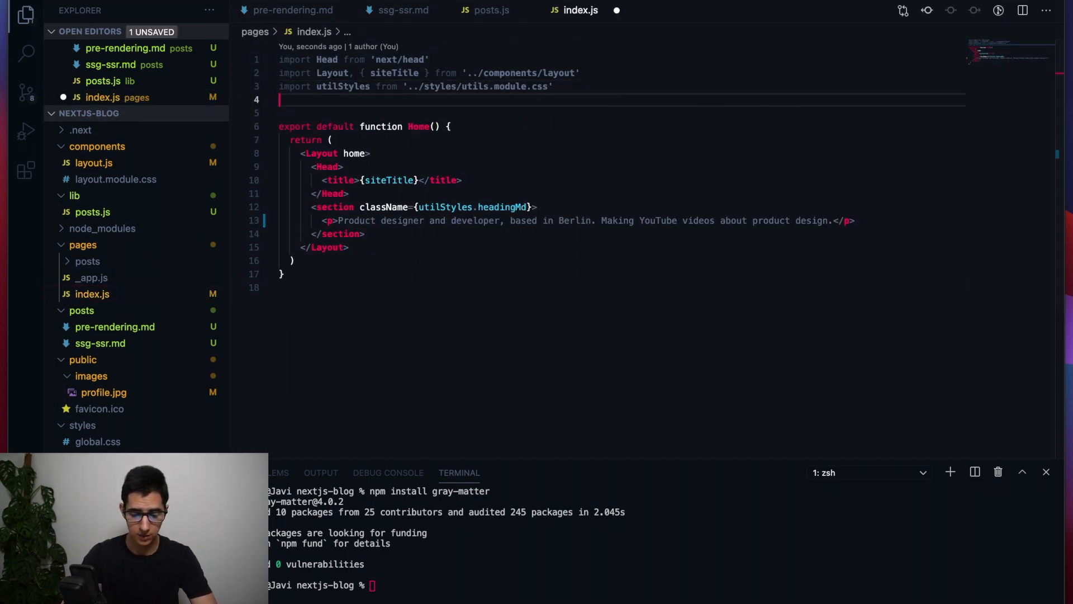
type("import")
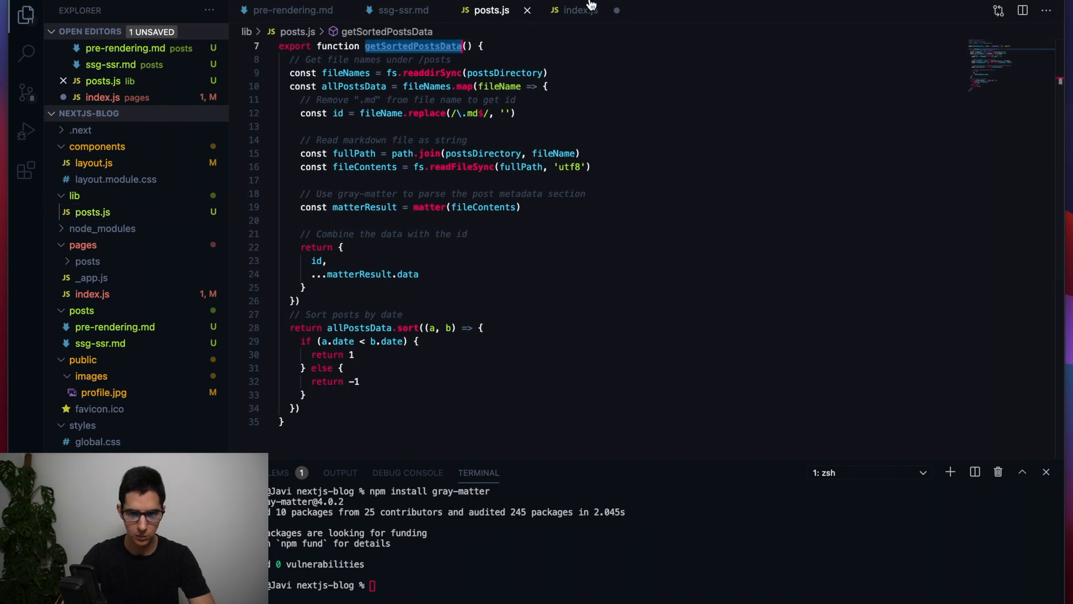
left_click(580, 10)
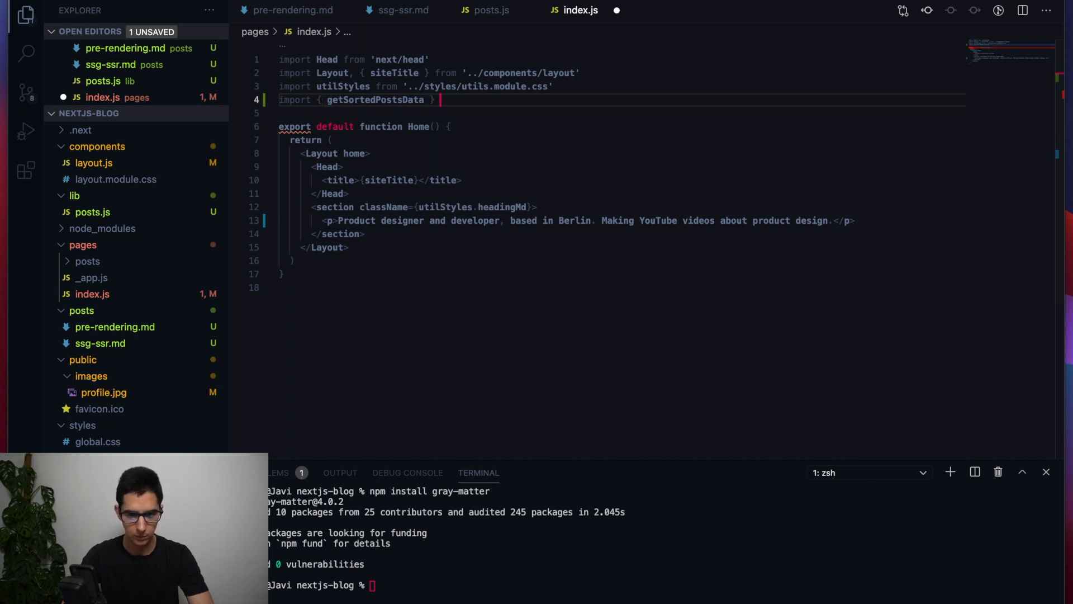
type("from '")
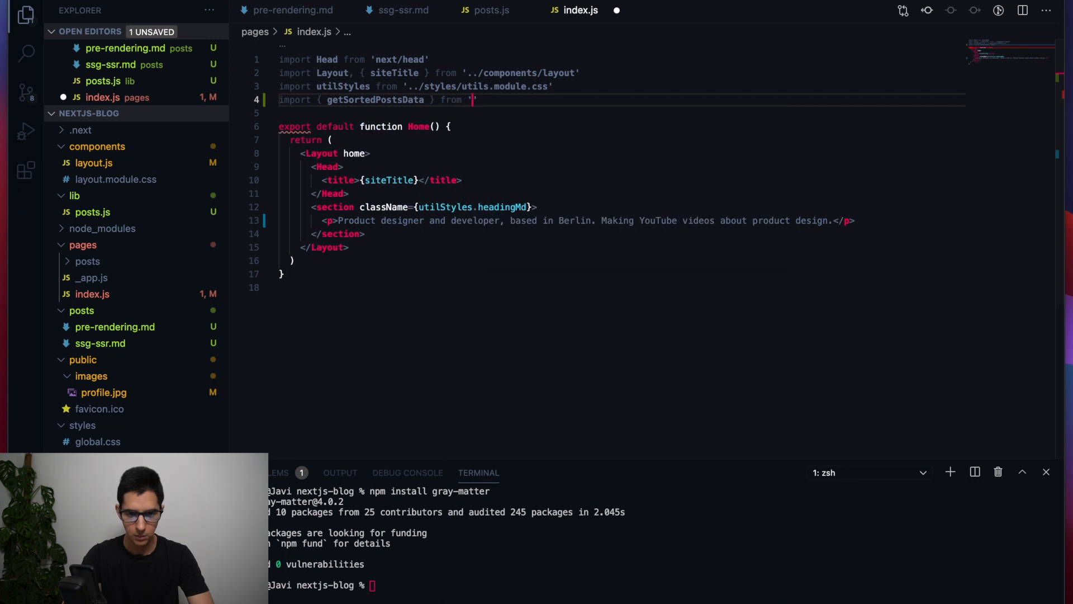
type("../lib")
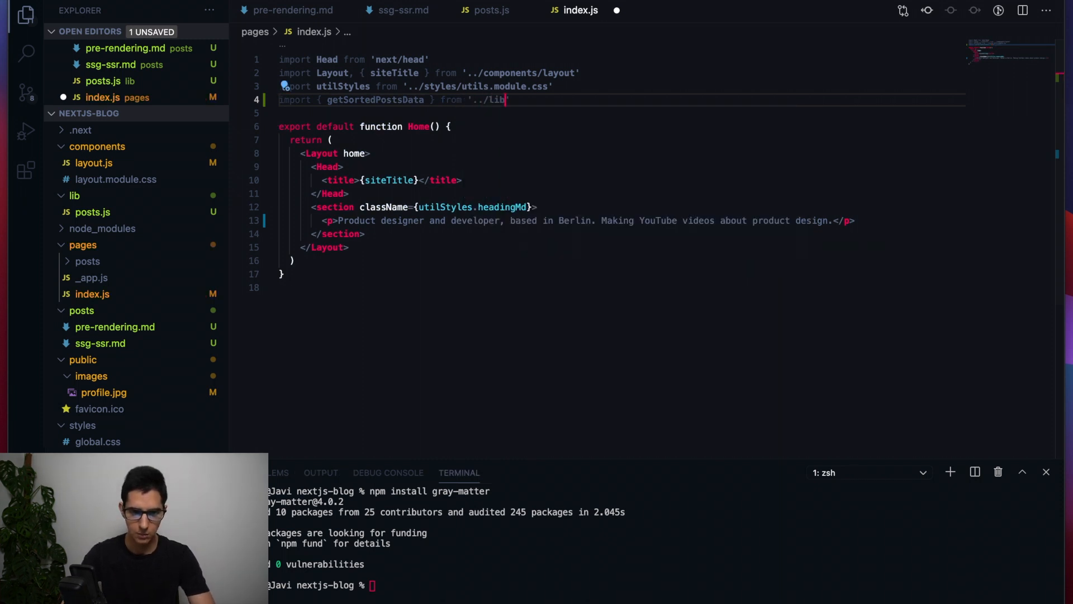
type("/posts")
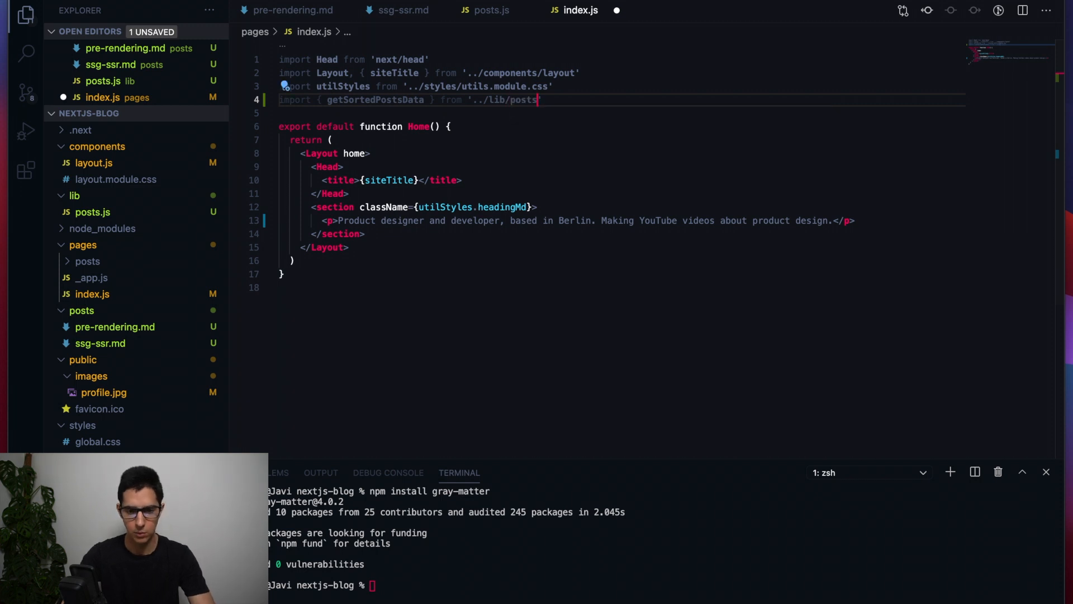
key("cmd+s")
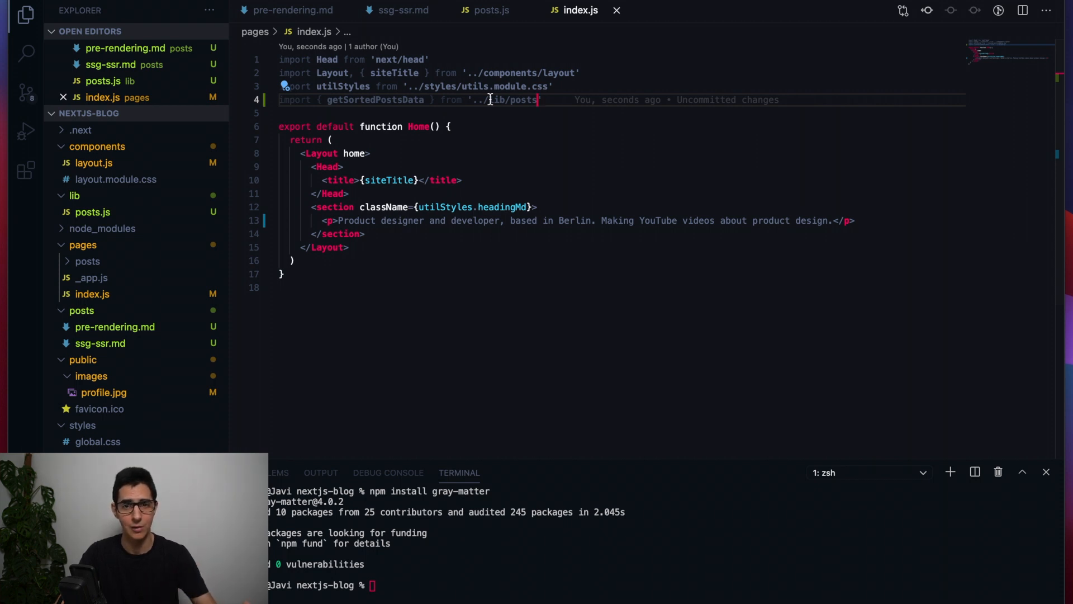
mouse_move(462, 256)
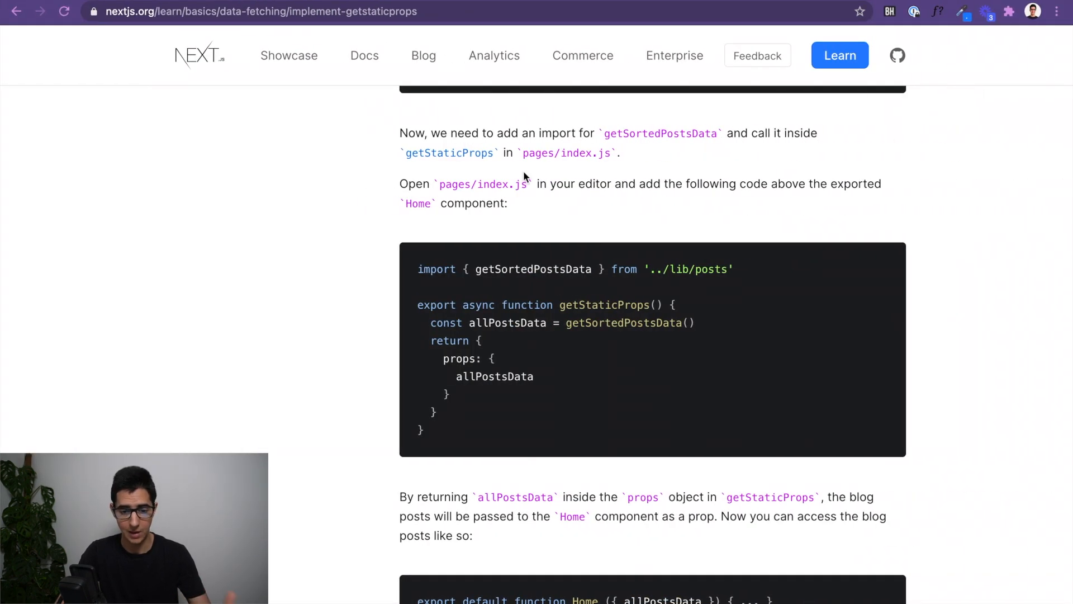
Step: Select the getStaticProps example in the Next.js Learn lesson and return to index.js
scroll("down", 3)
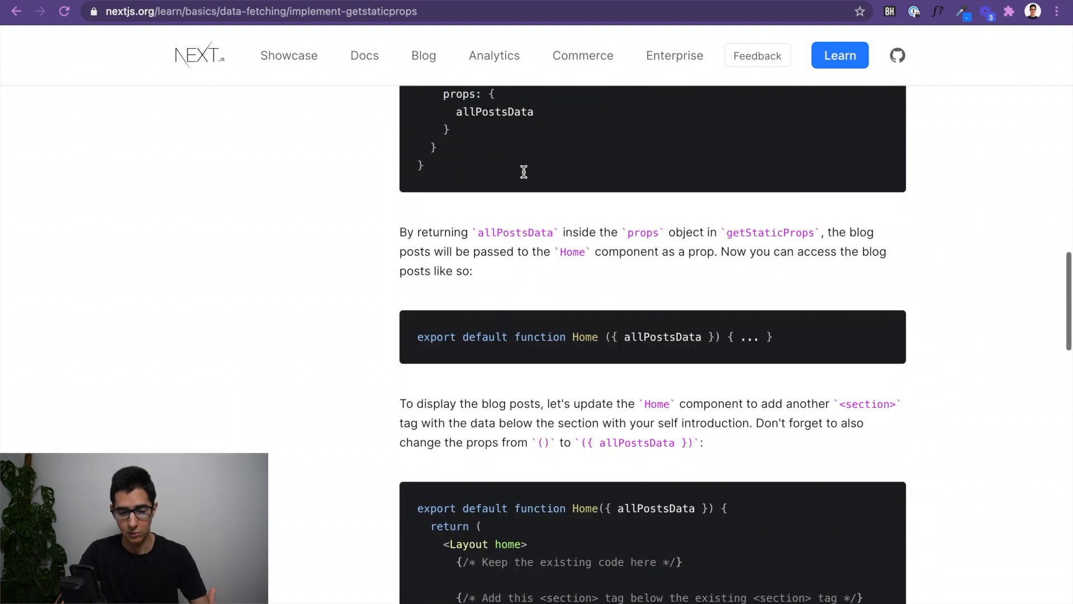
scroll("up", 3)
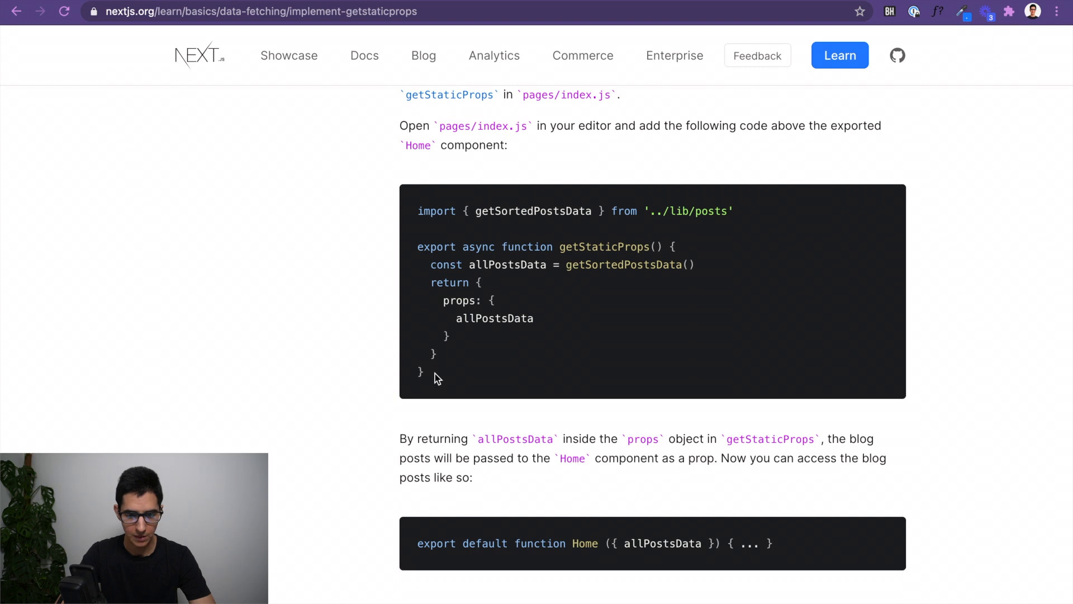
left_click_drag(417, 246, 424, 372)
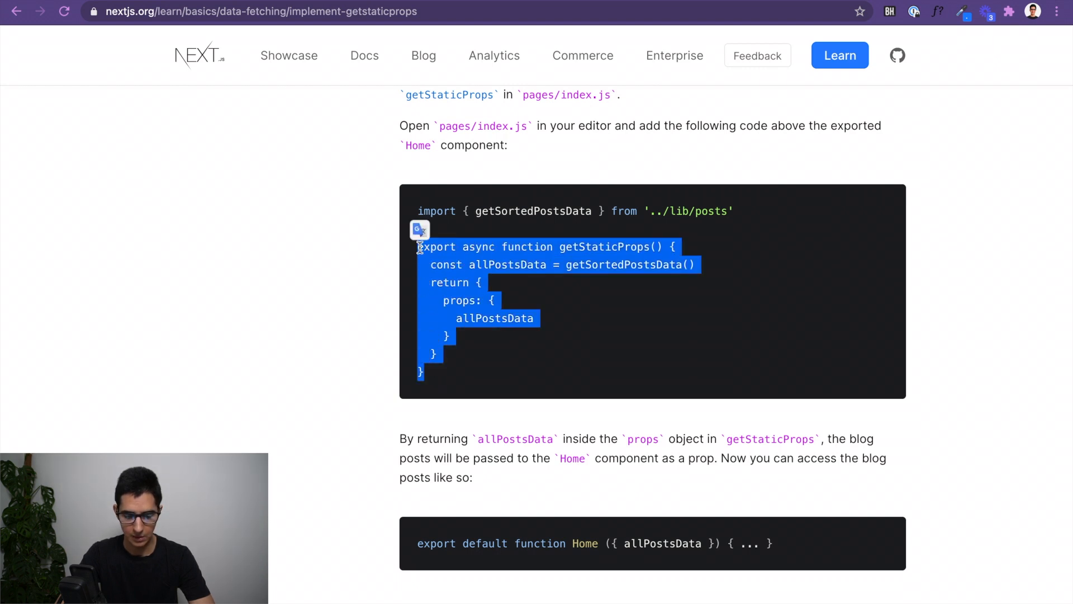
left_click(278, 306)
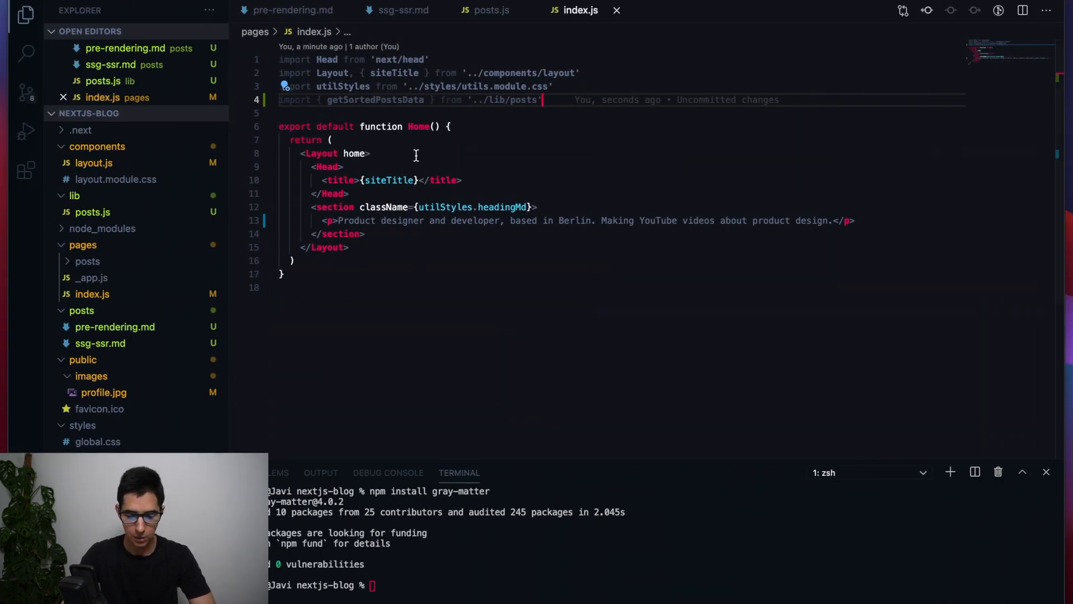
Step: Paste getStaticProps returning allPostsData as props above export default function Home
key("Enter")
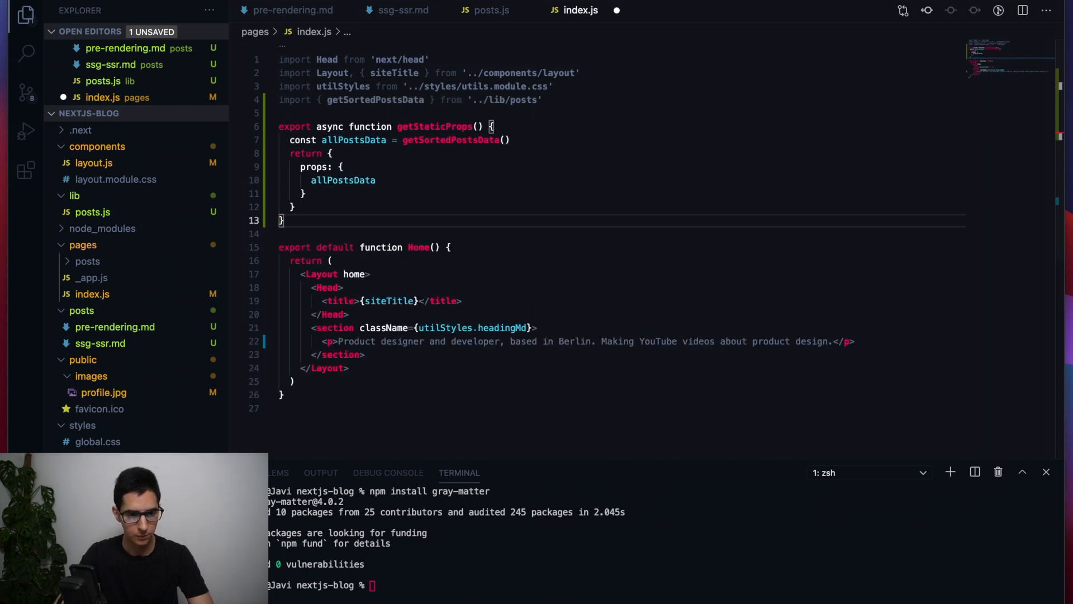
left_click(335, 127)
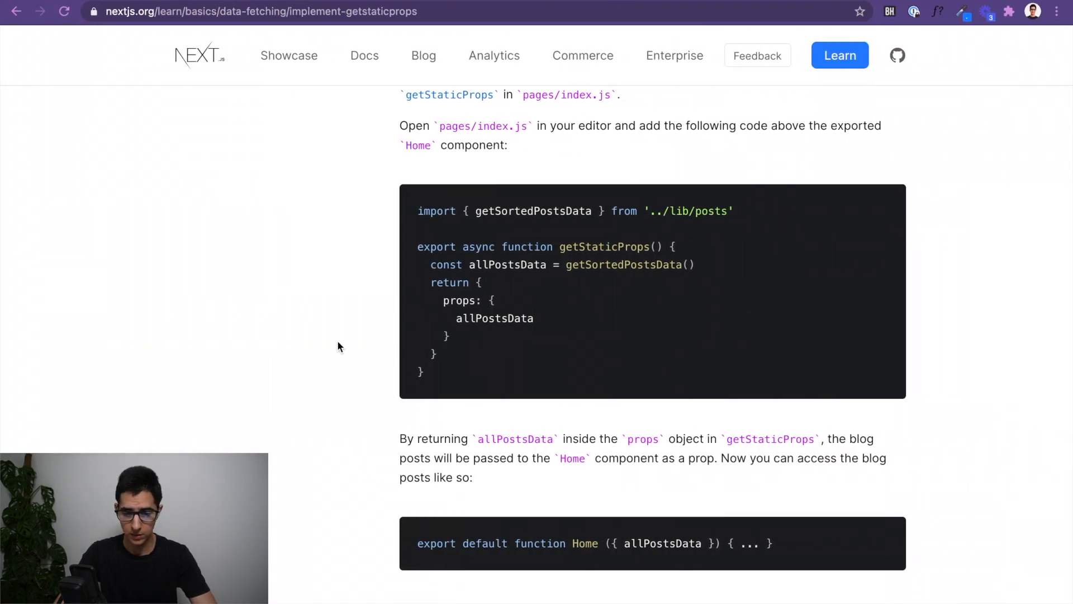
Step: Find the Home props example in the docs and give Home the { allPostsData } prop
scroll("down", 3)
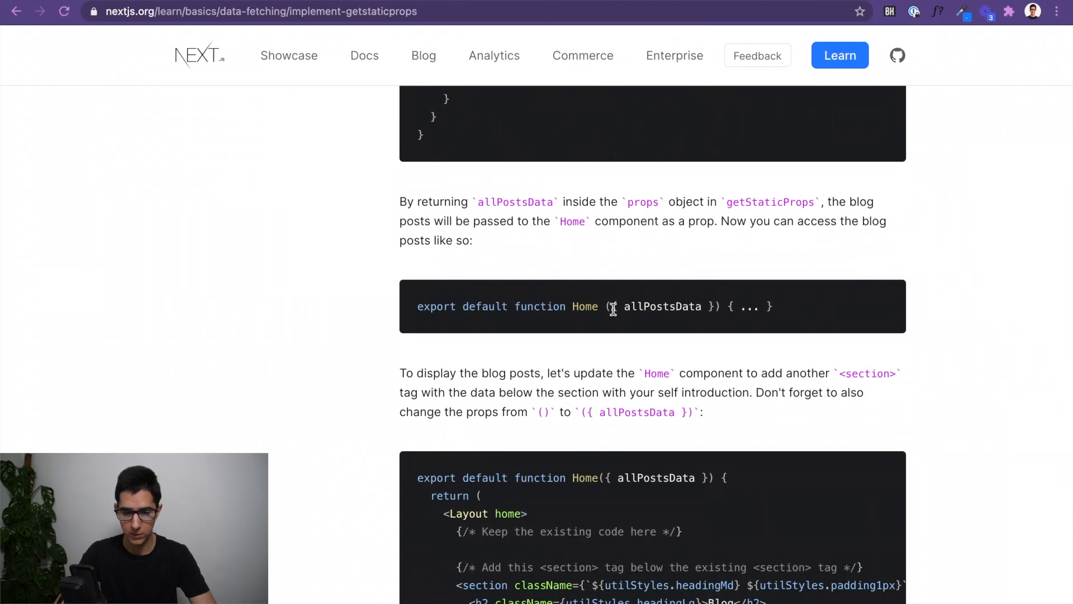
left_click_drag(613, 306, 712, 305)
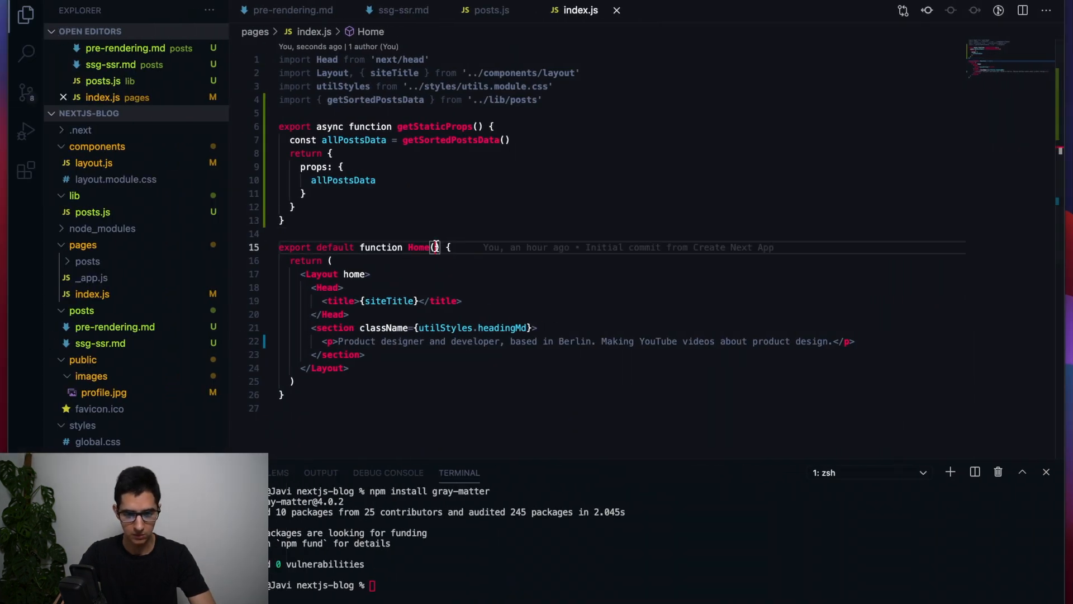
type("{ allPostsData }")
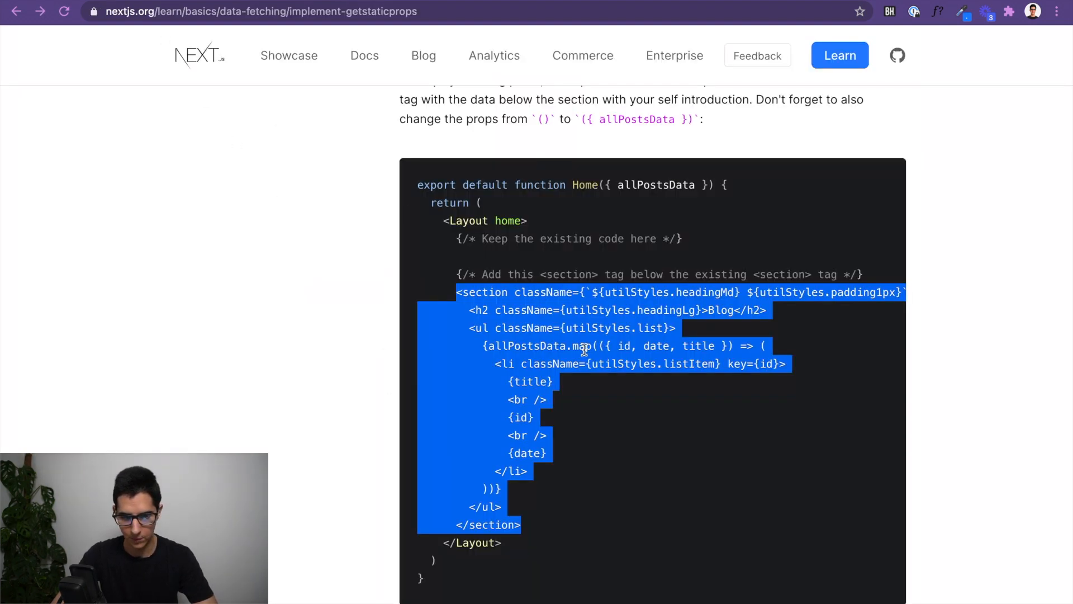
Step: Scroll the docs down to the updated Home example with the Blog section
scroll("down", 3)
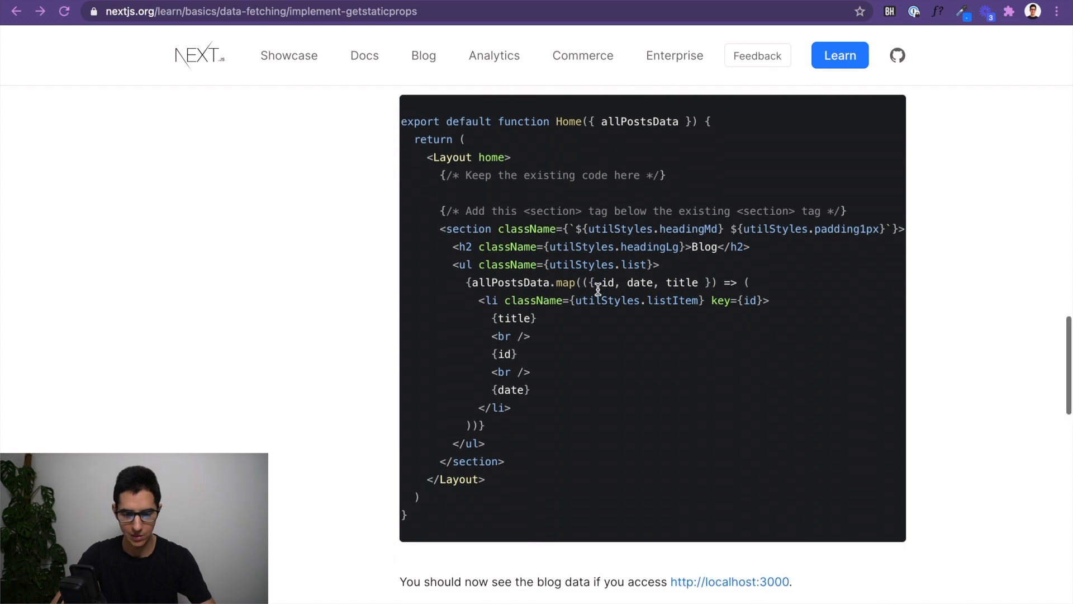
mouse_move(507, 318)
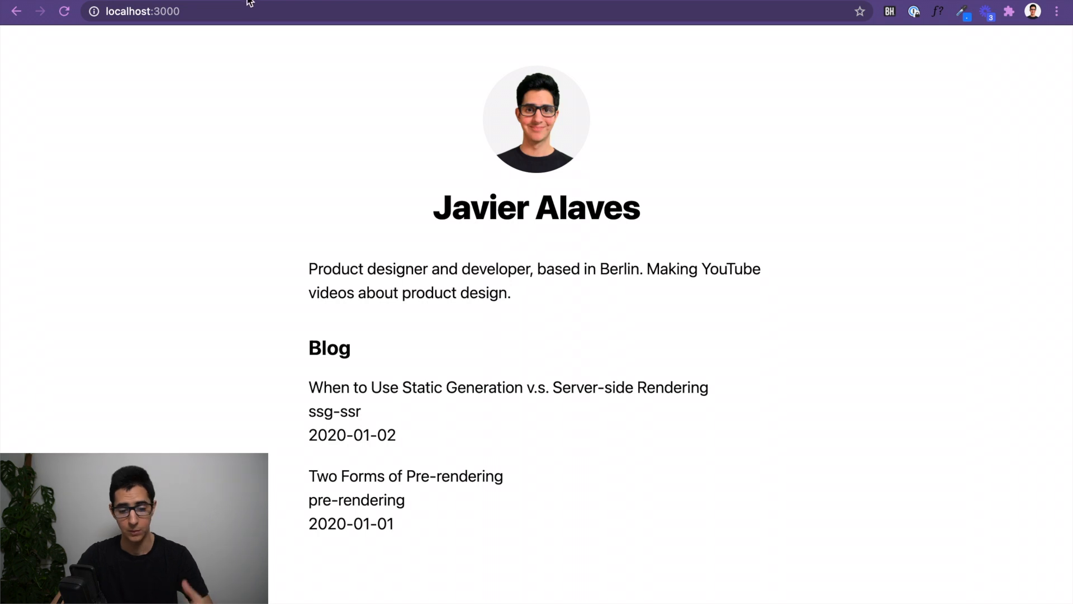
mouse_move(235, 393)
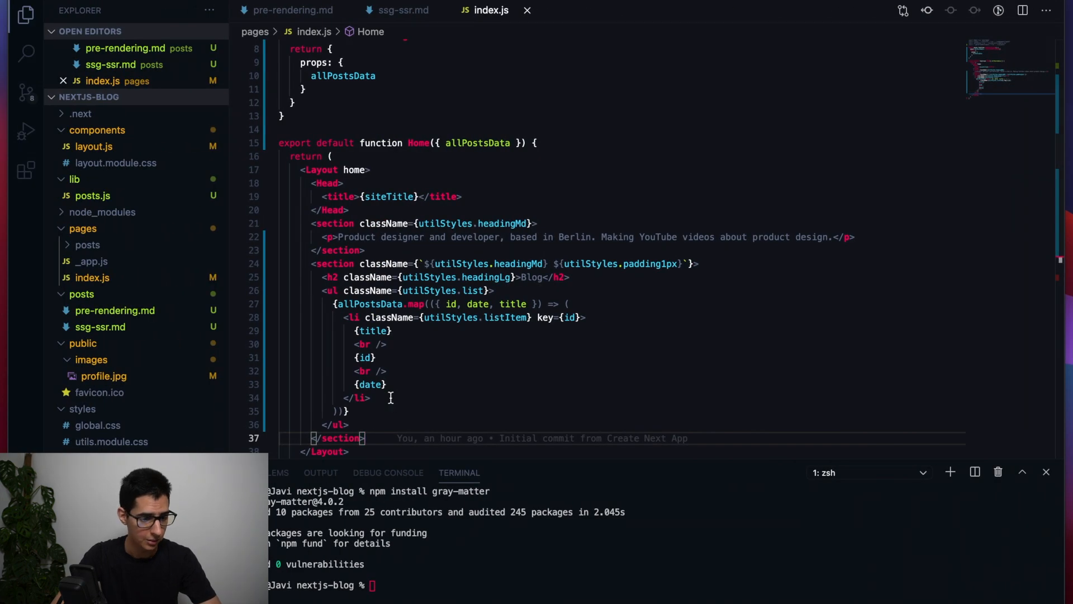
Step: Open posts/pre-rendering.md and ssg-ssr.md to view their front matter
left_click(114, 310)
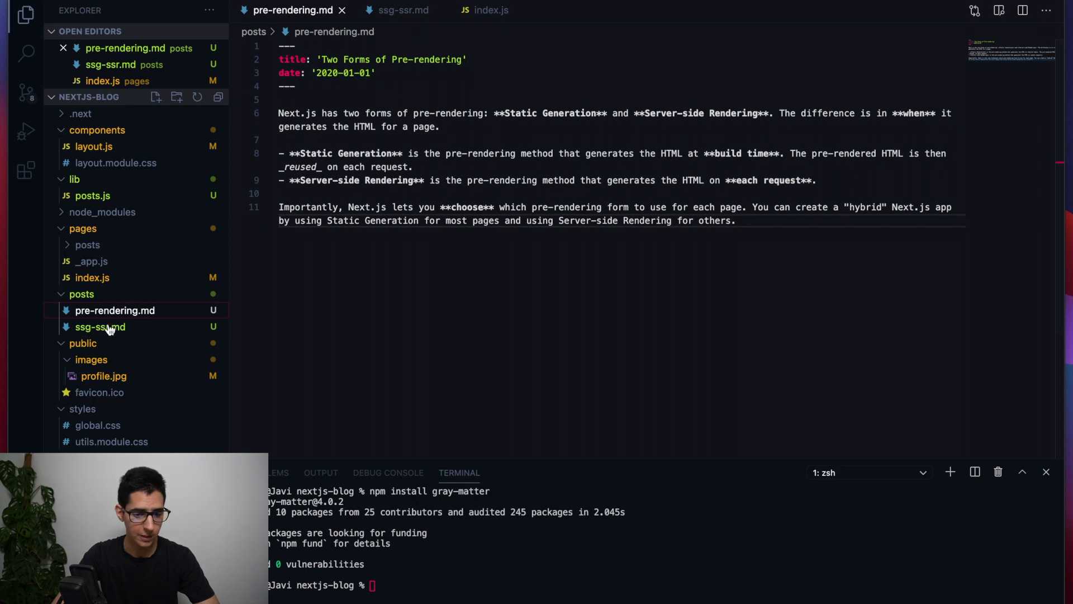
left_click(100, 326)
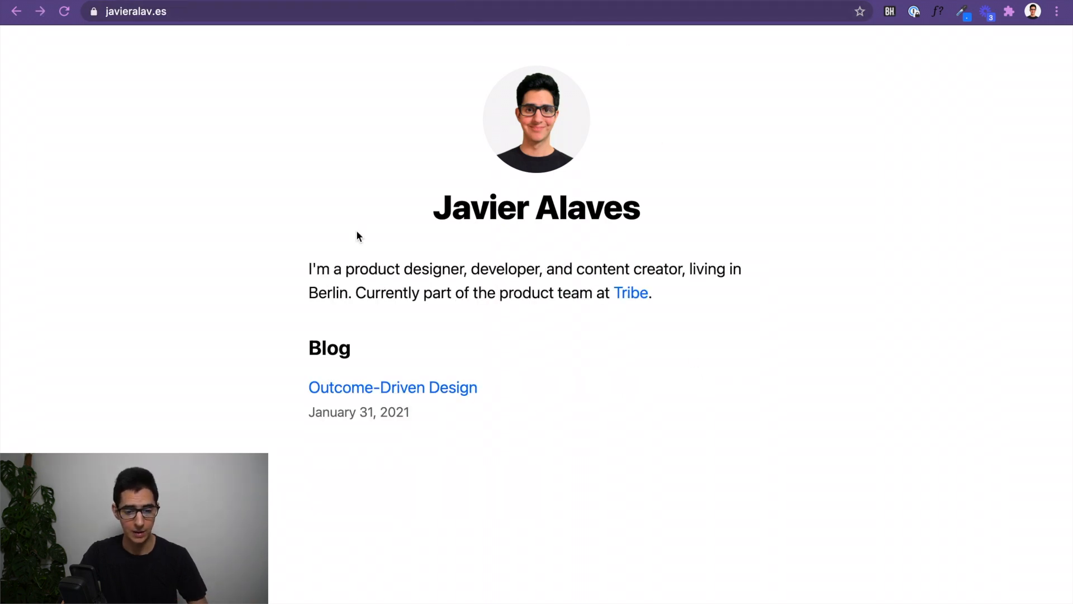
left_click(393, 387)
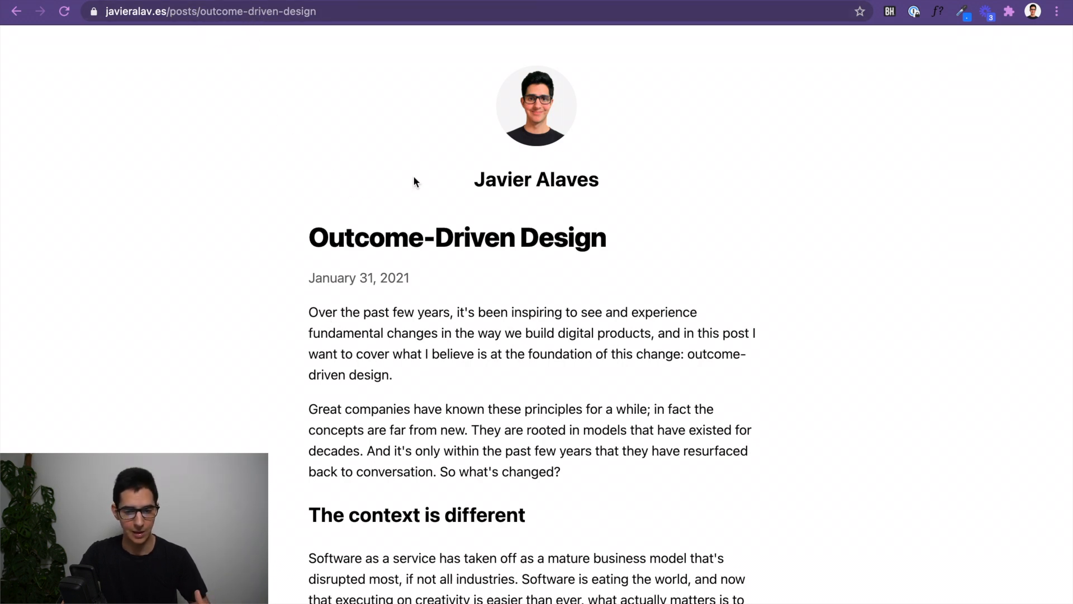
left_click(16, 12)
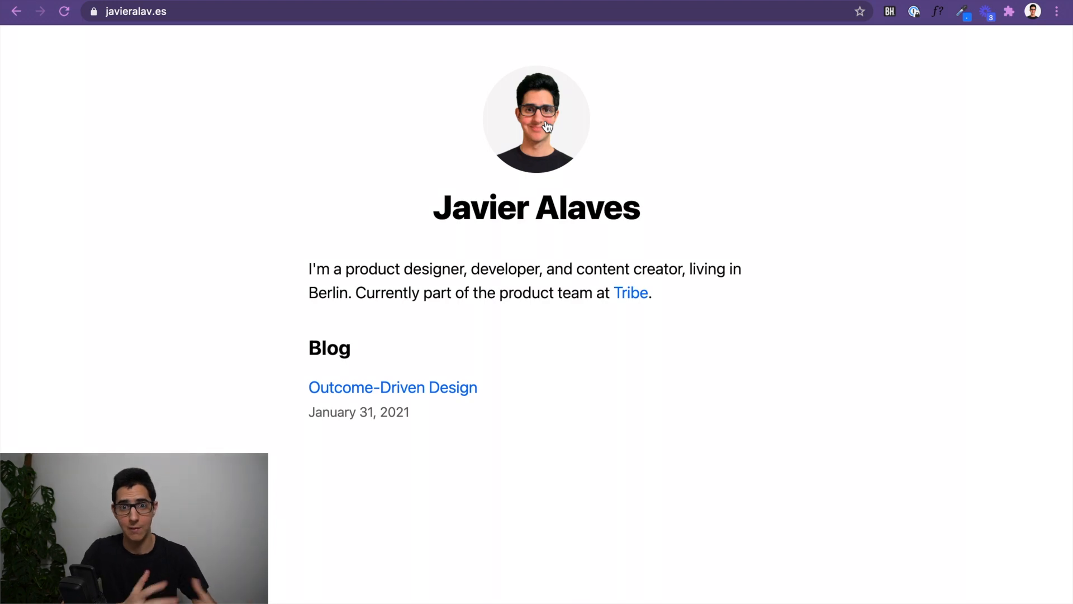